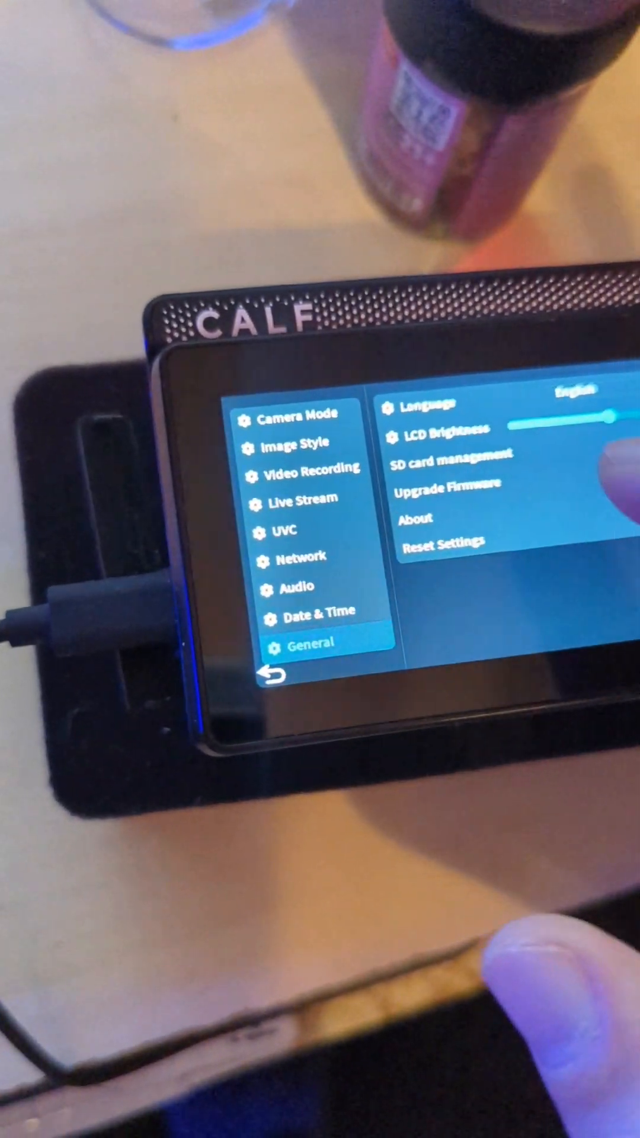
Step: Show the step-by-step firmware upgrade instructions from the General settings
{"action": "left_click", "coordinate": [449, 484]}
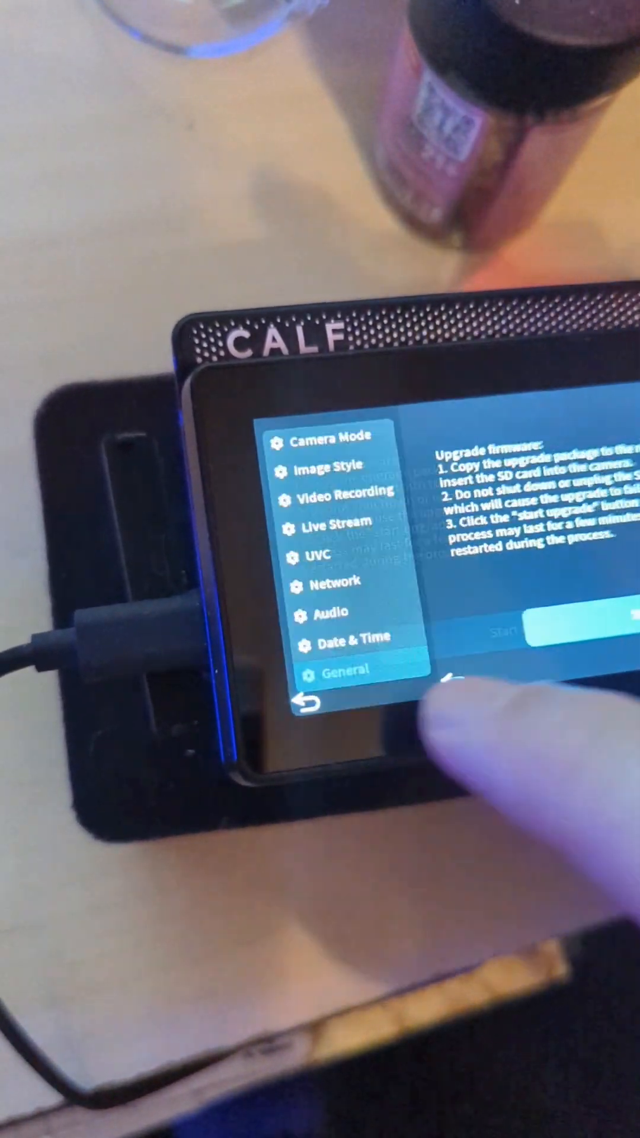